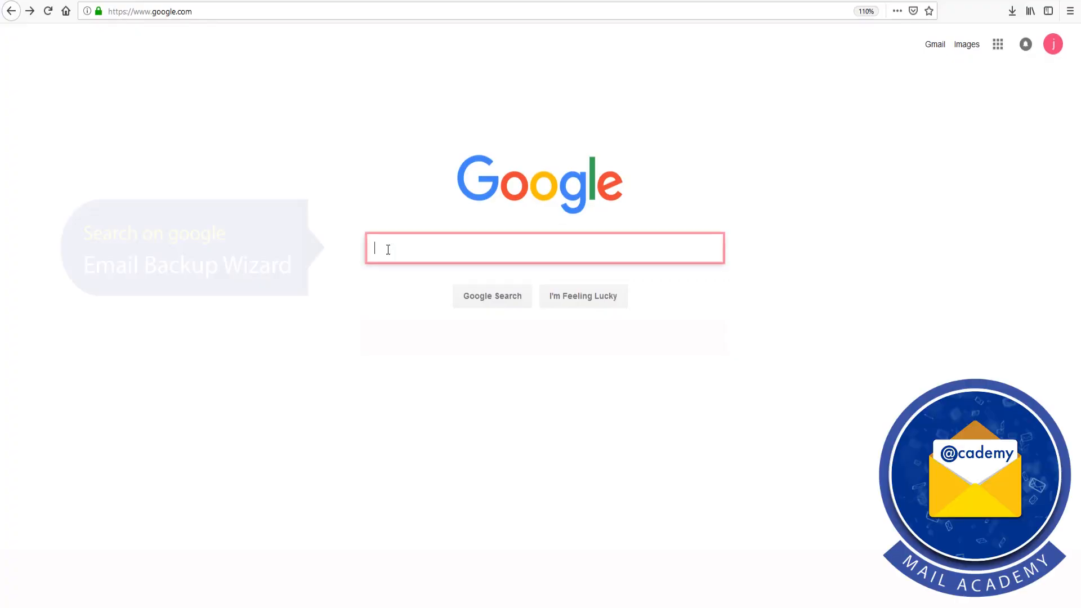
Step: Search Google for 'email backup wizard' and open the Email Backup Wizard website from the results
text(email backup wiza)
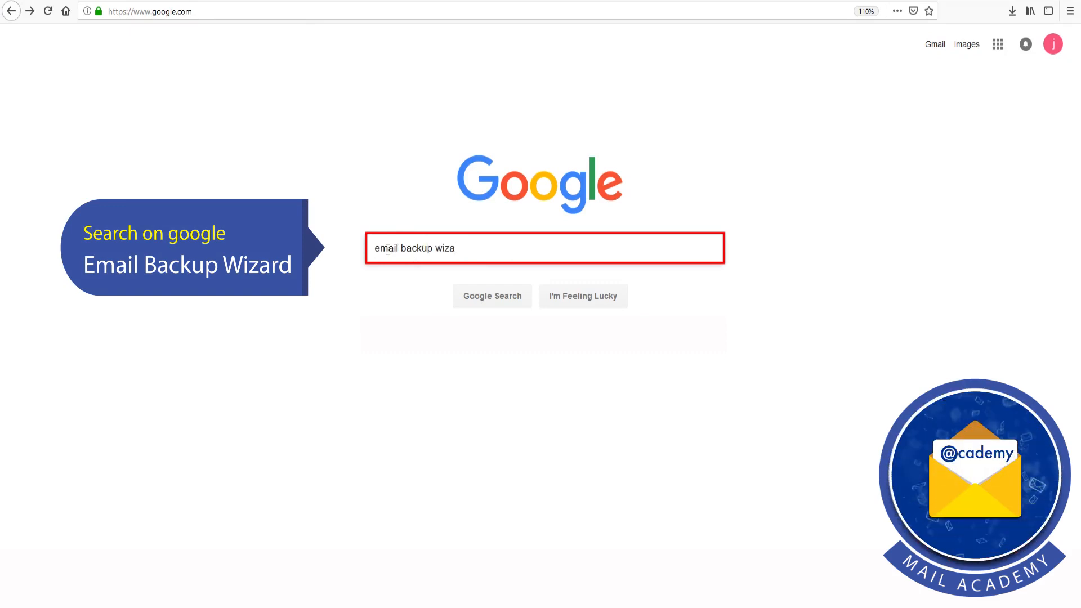
text(rd)
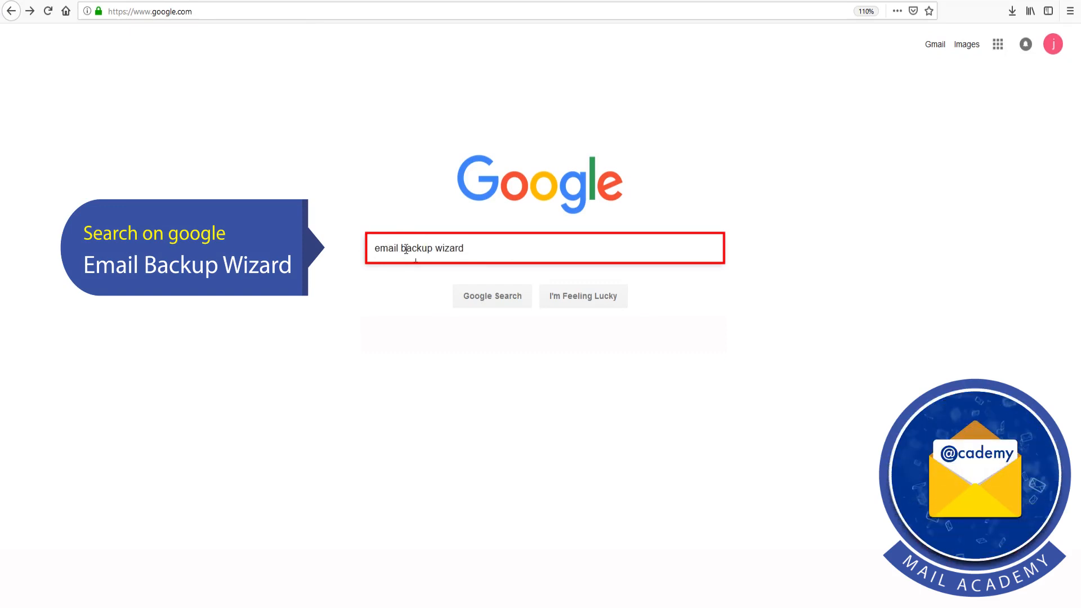
click(492, 296)
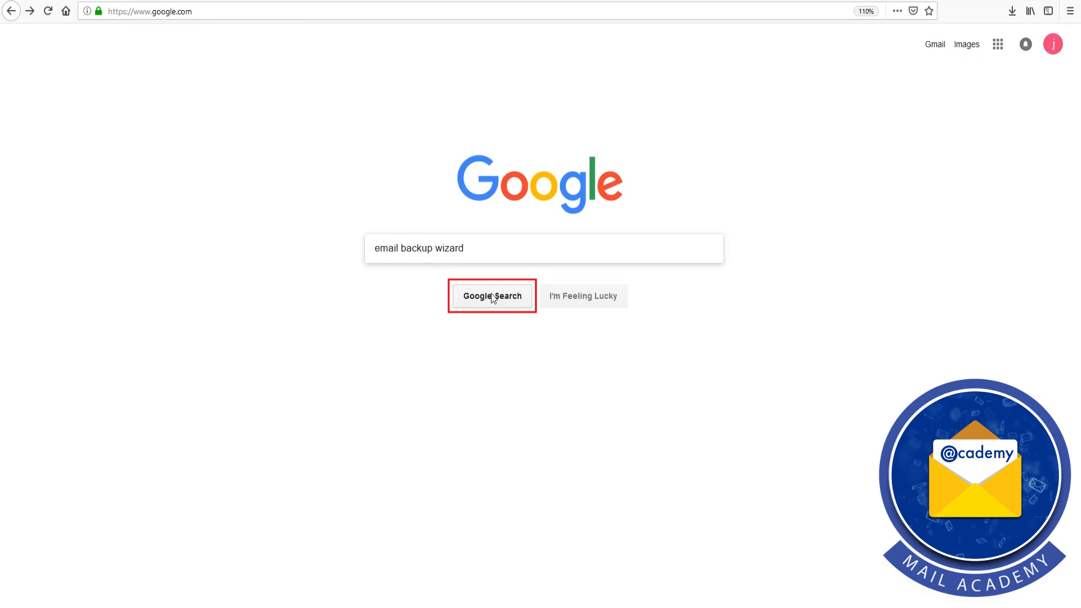
click(492, 296)
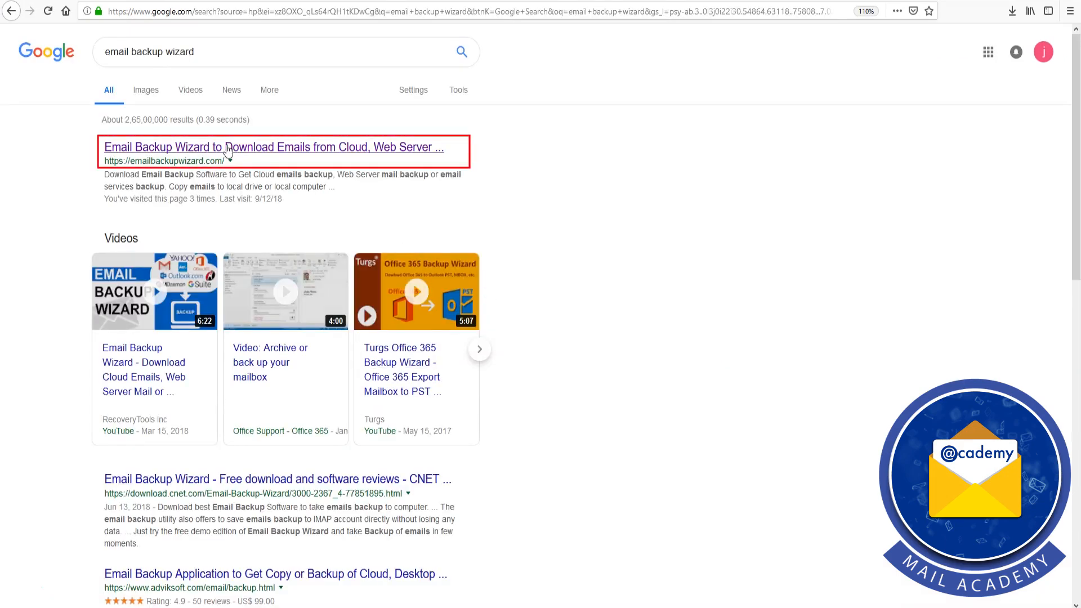
click(274, 146)
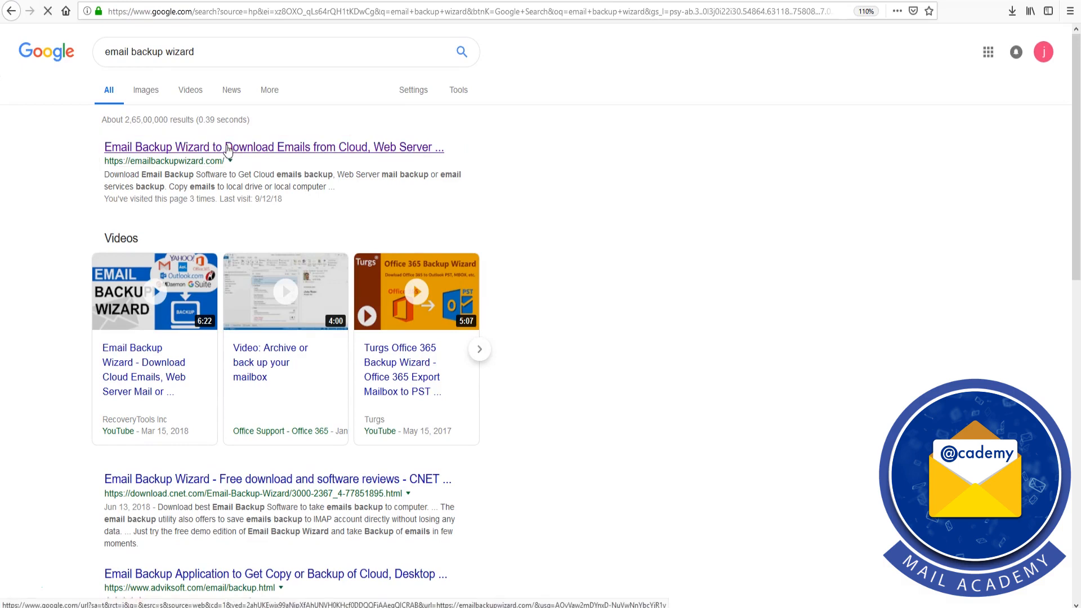
click(274, 146)
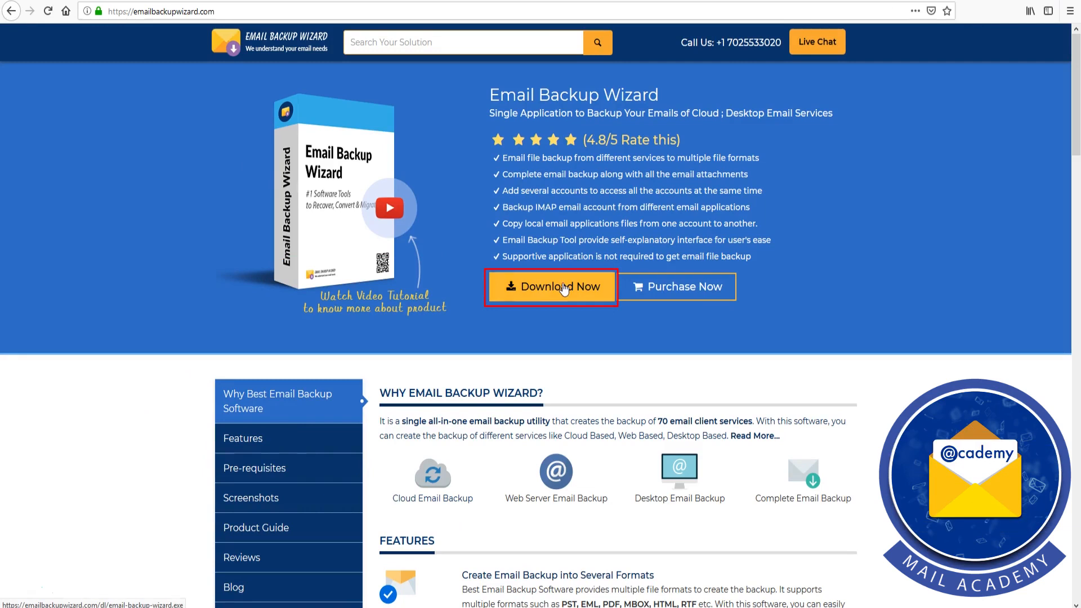
Step: Download the Email Backup Wizard installer and save the setup file
click(551, 287)
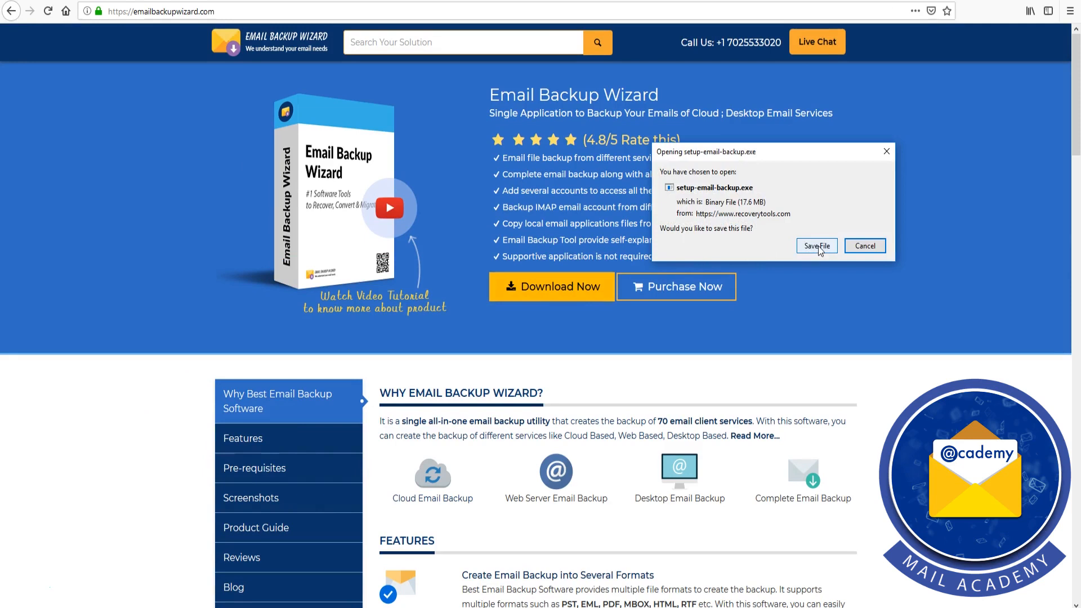
click(817, 247)
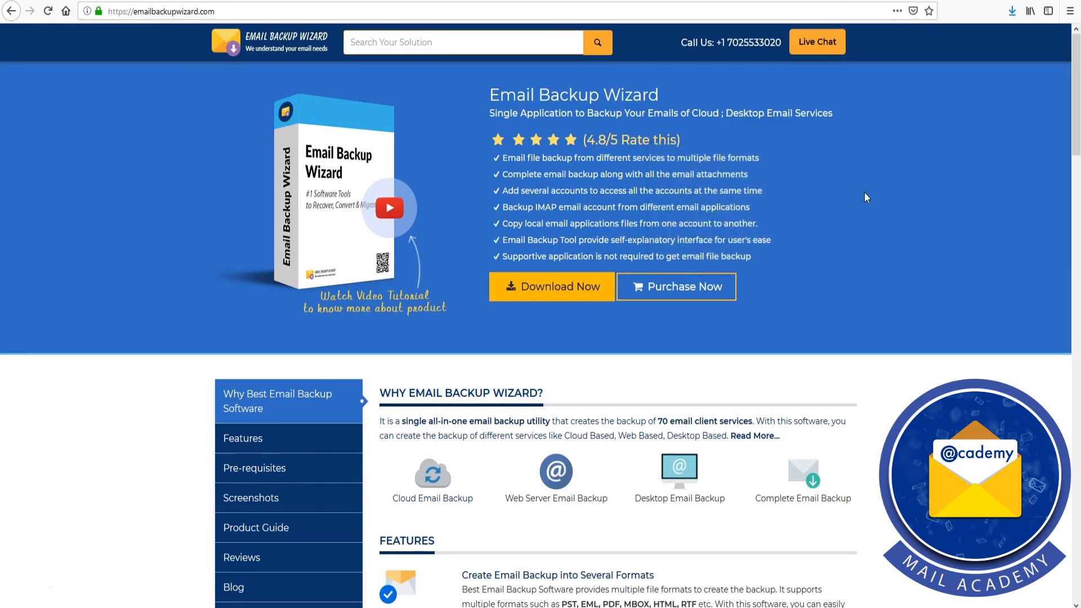
Step: Run the downloaded setup with English as the setup language and pass the welcome step
click(1012, 11)
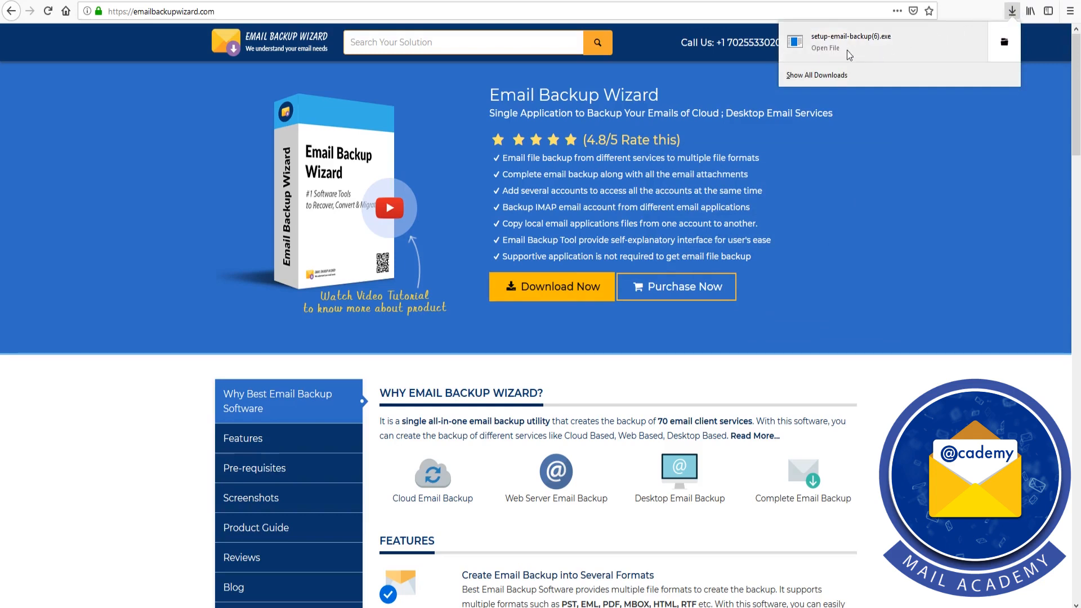
click(826, 47)
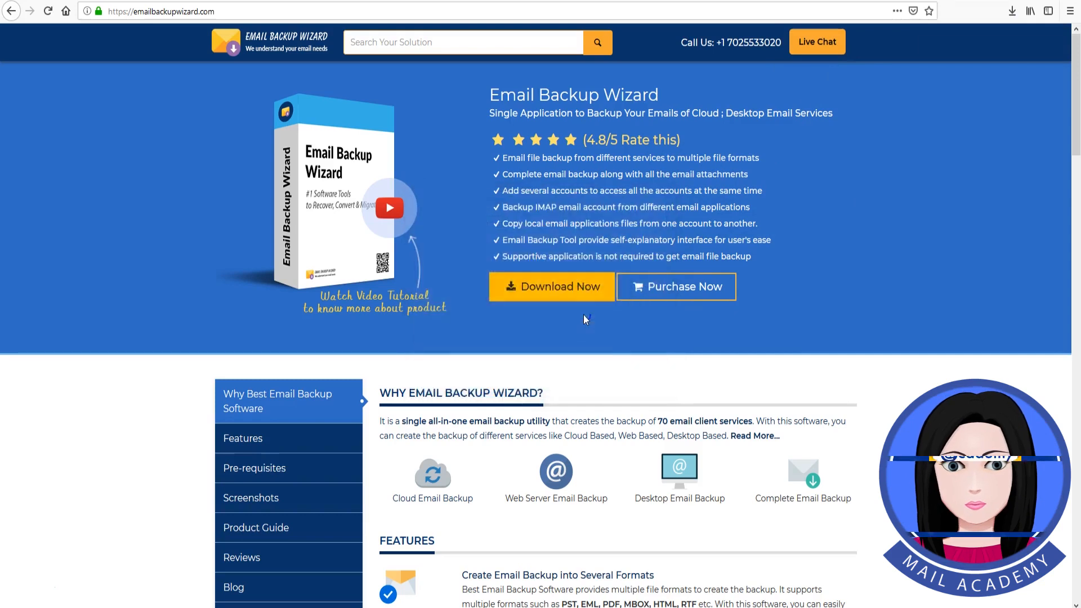
click(551, 286)
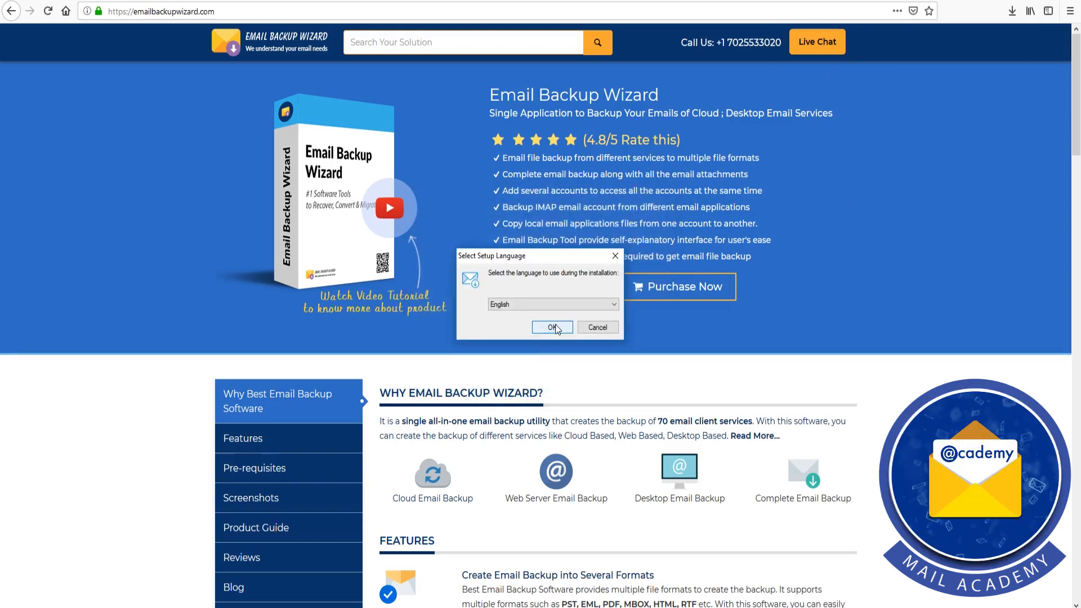
click(552, 326)
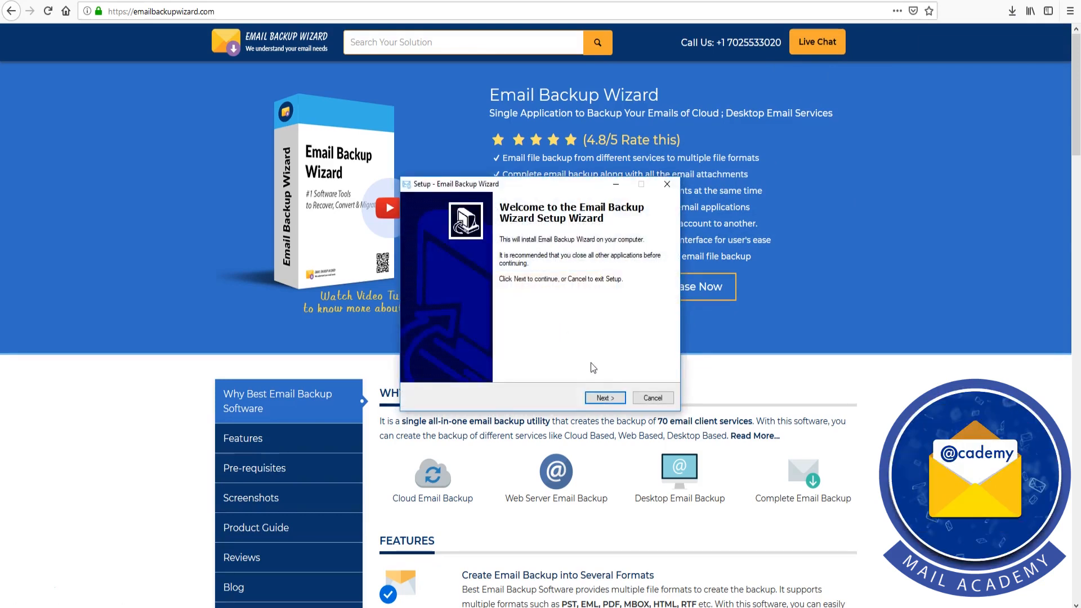
click(604, 397)
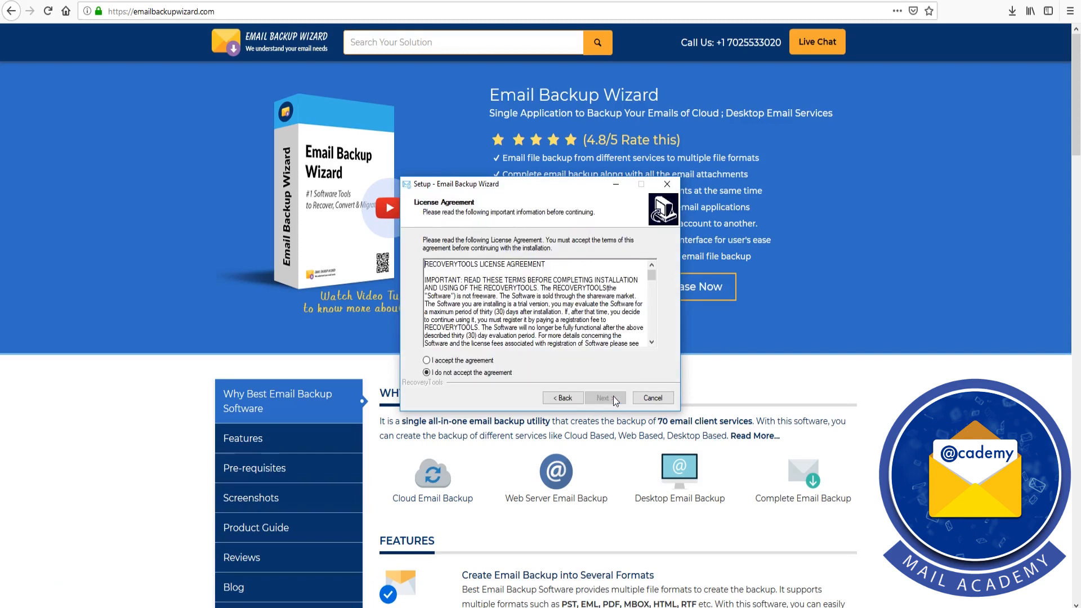
Step: Accept the licence agreement, keep the default install folder and start the installation
click(427, 360)
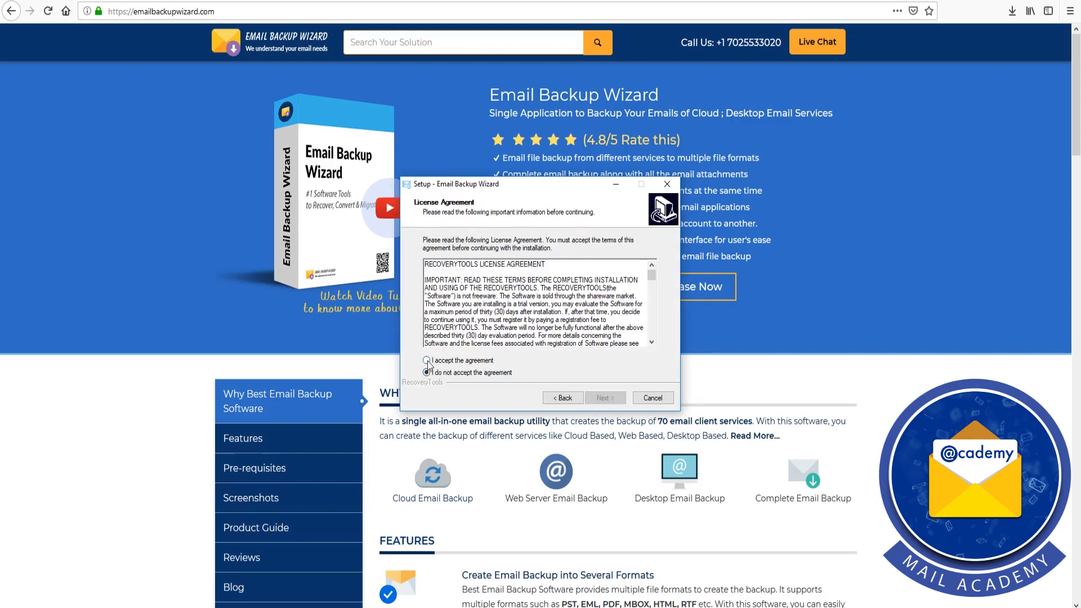
click(428, 360)
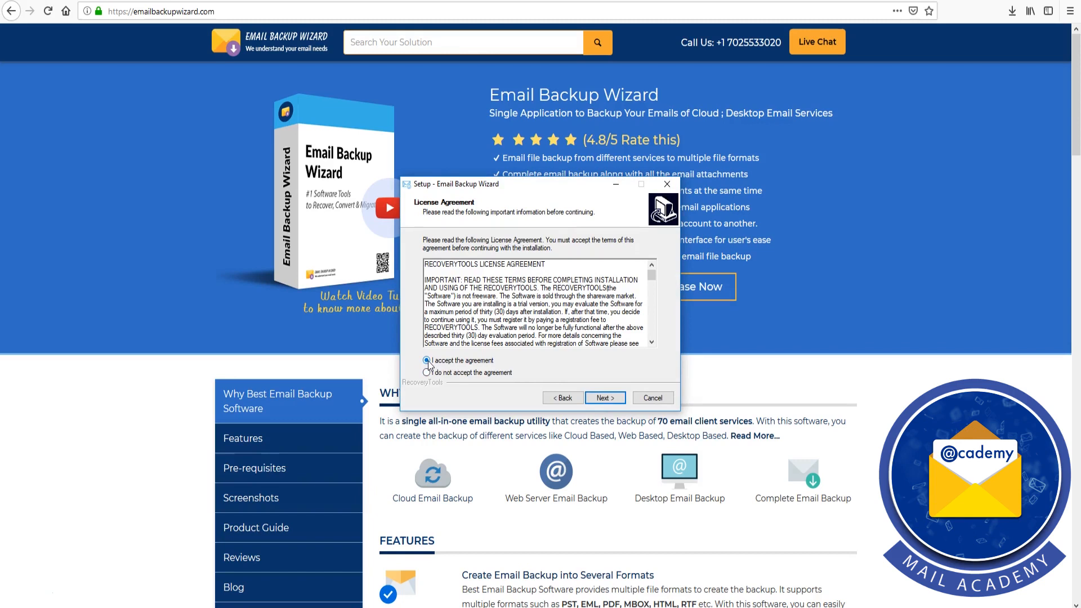
click(604, 398)
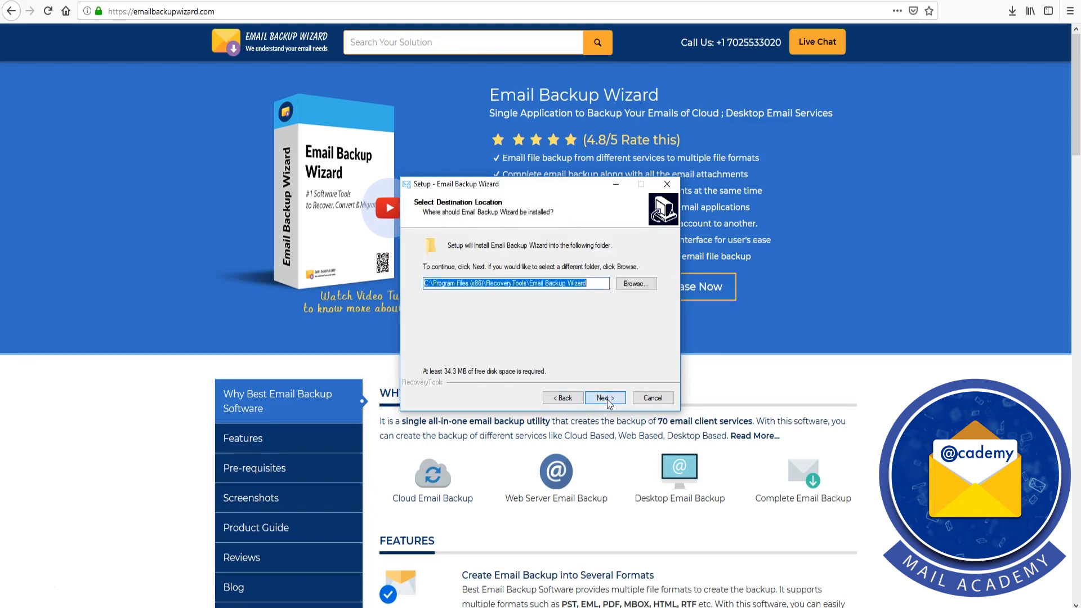
click(603, 398)
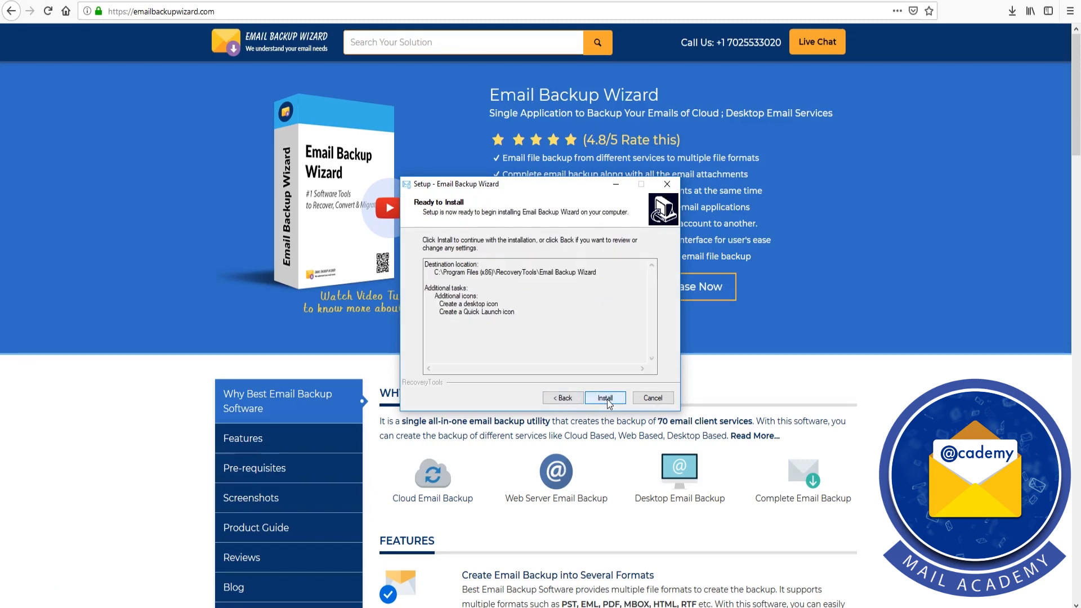
click(605, 397)
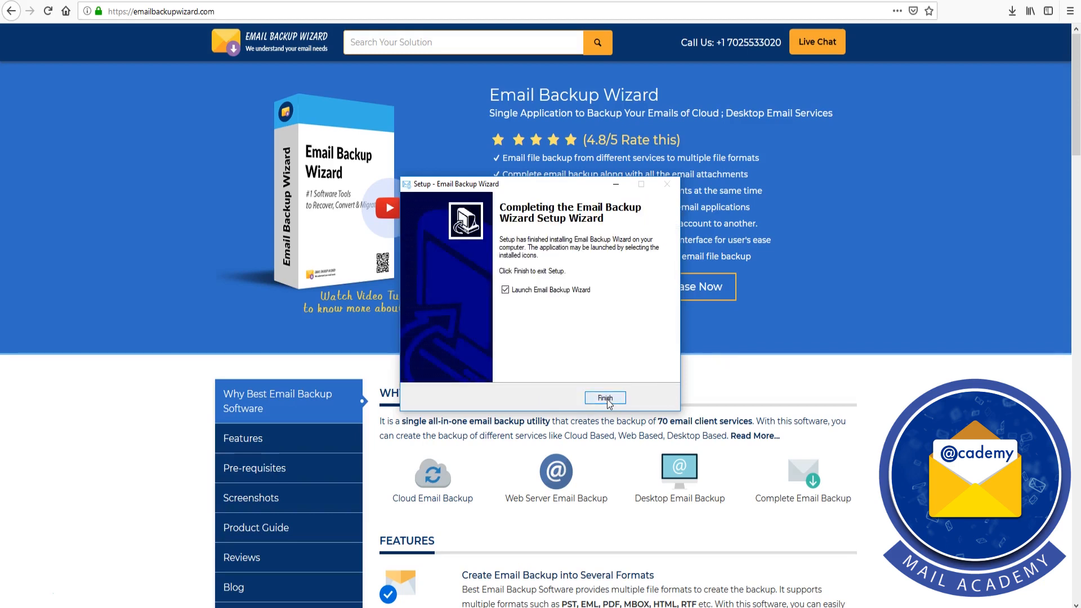
Step: Launch Email Backup Wizard, choose Amazon Workmail as the source and log in to the account
click(605, 398)
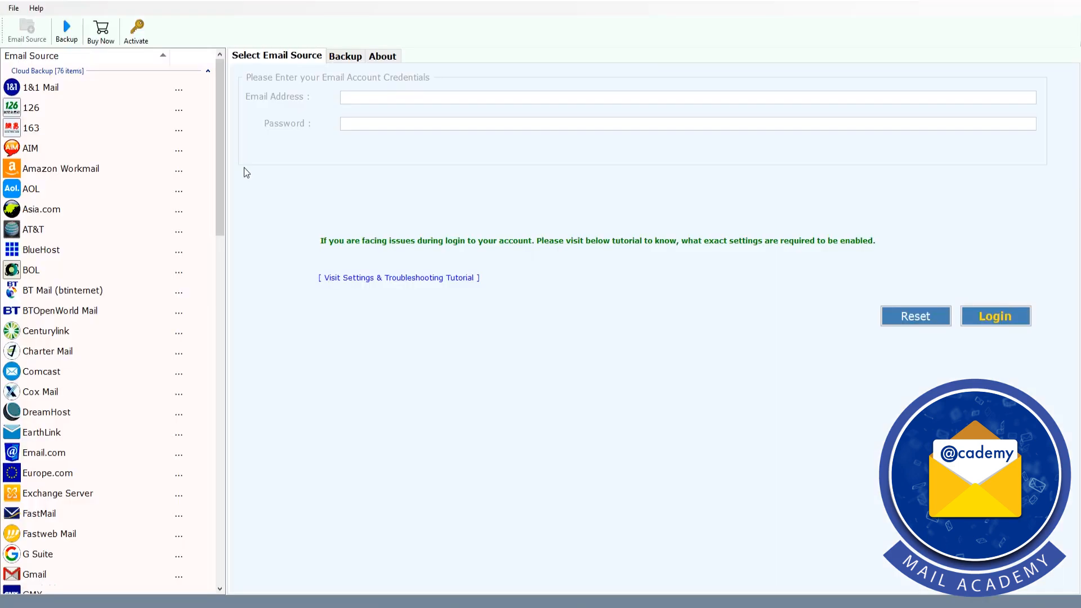
mouse_move(130, 170)
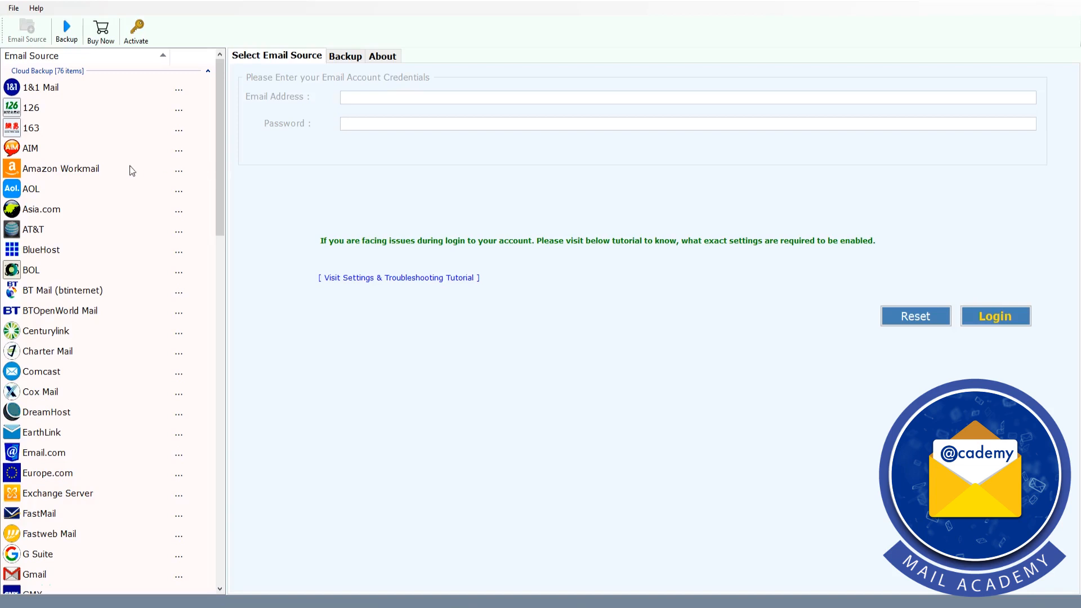
click(61, 168)
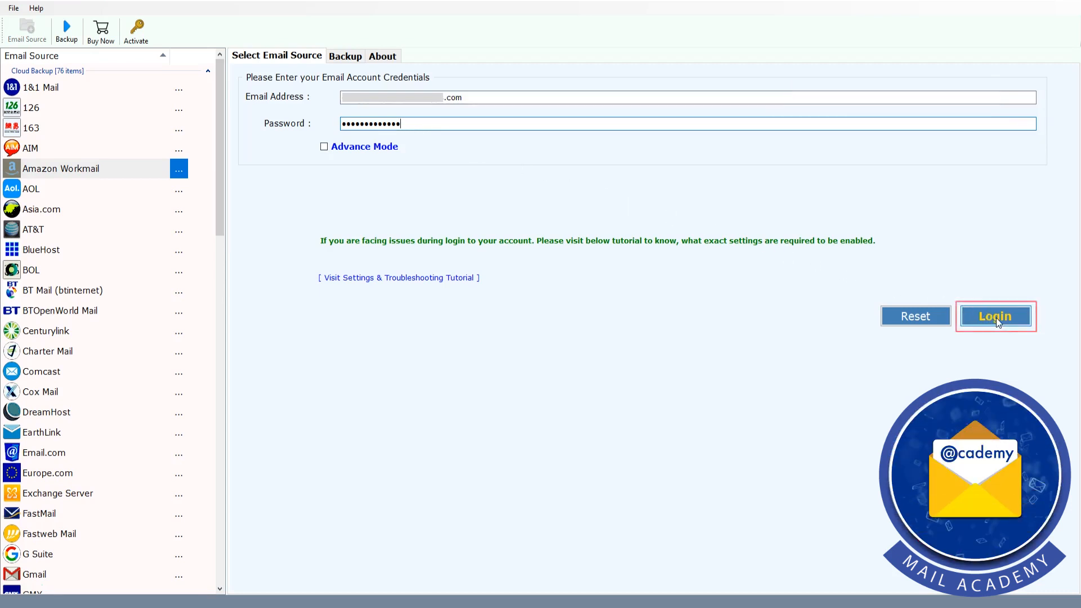
click(995, 315)
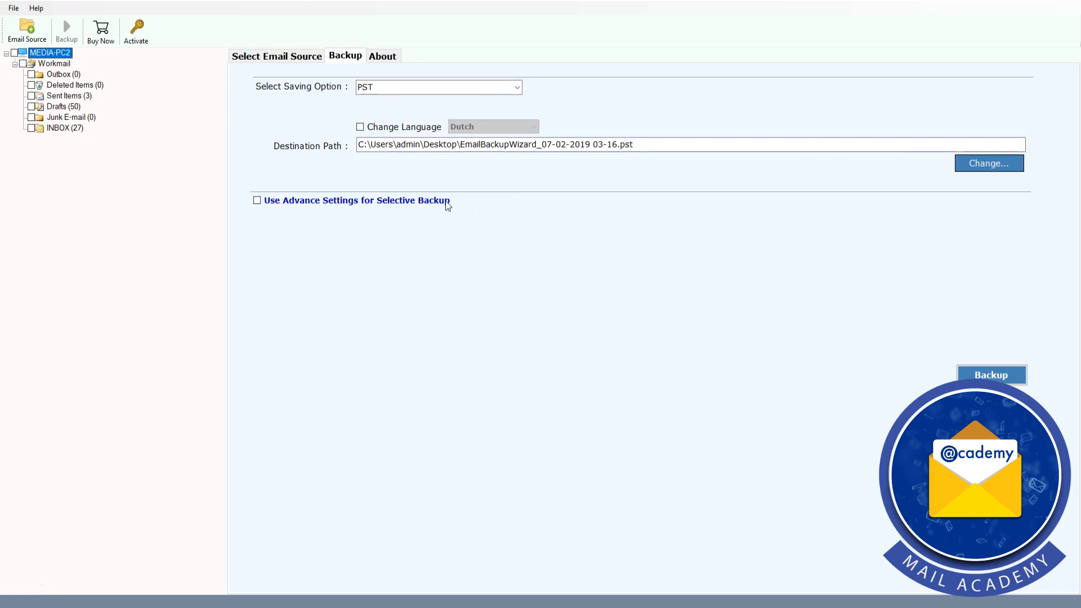
Step: Choose PST as the saving format in the backup options
click(21, 53)
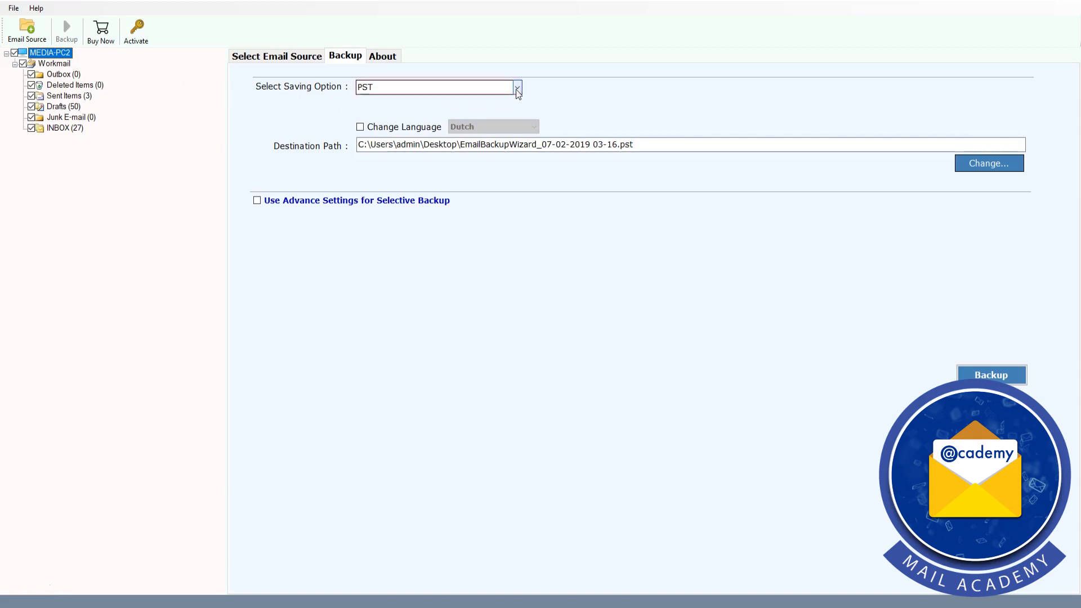
click(437, 87)
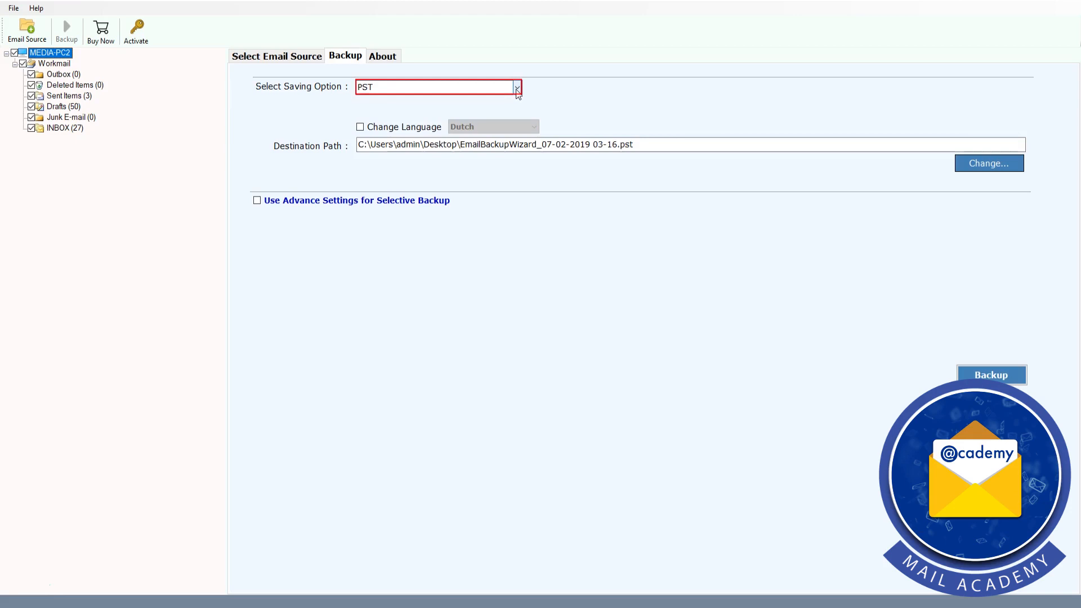
click(516, 87)
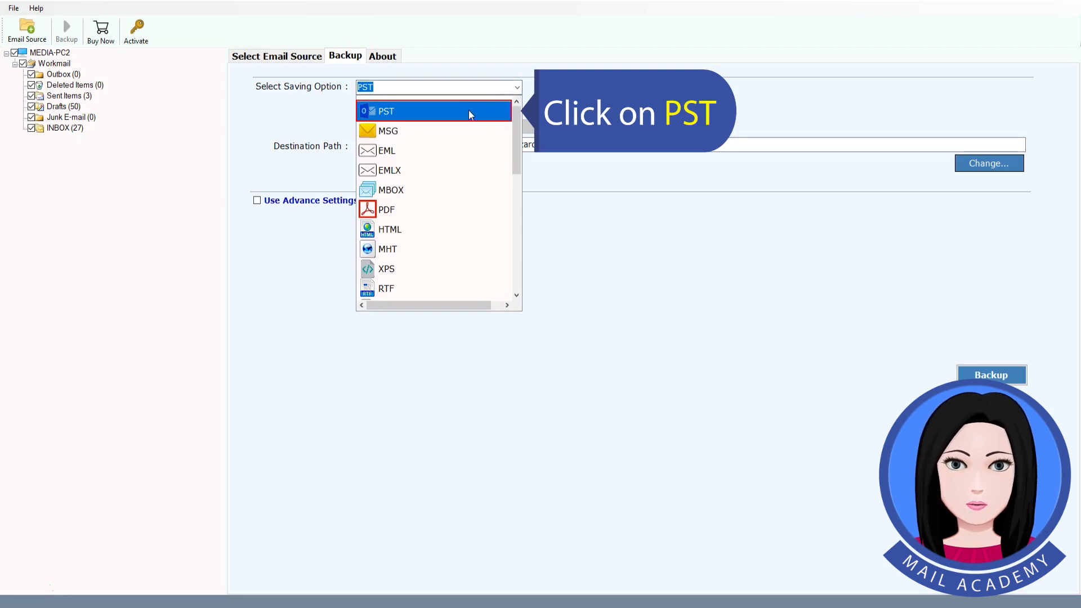
click(386, 111)
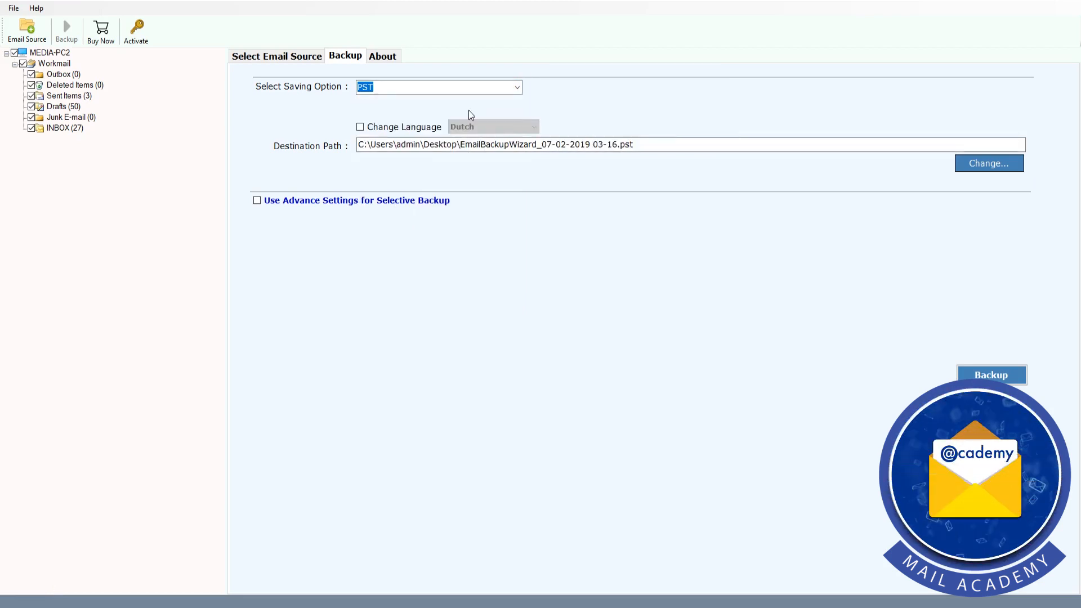
Step: Enable Change Language with Dutch folder names and choose the backup destination folder
click(359, 127)
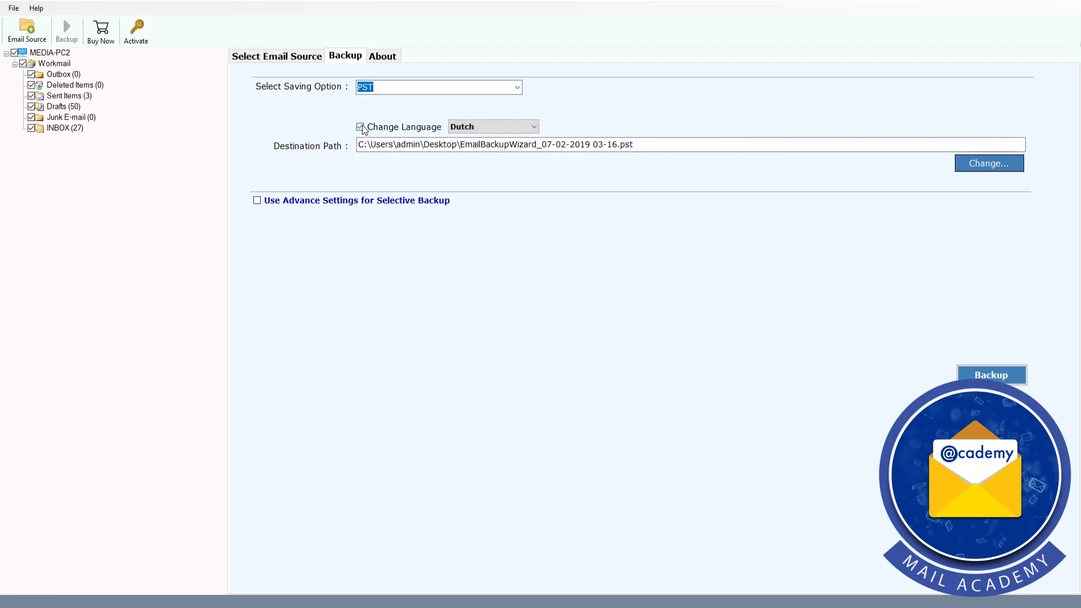
click(360, 127)
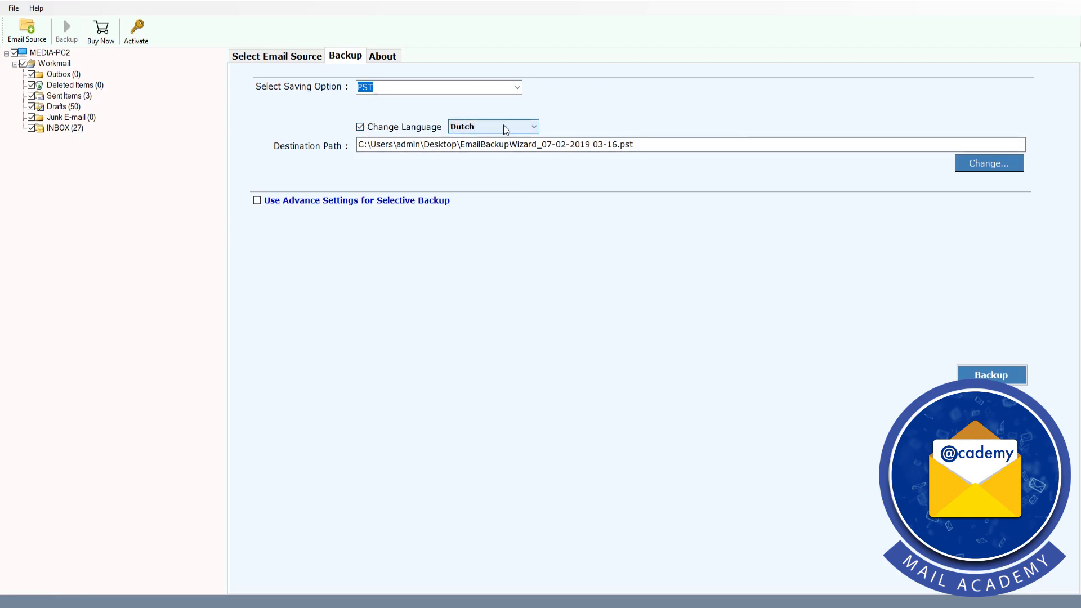
click(492, 126)
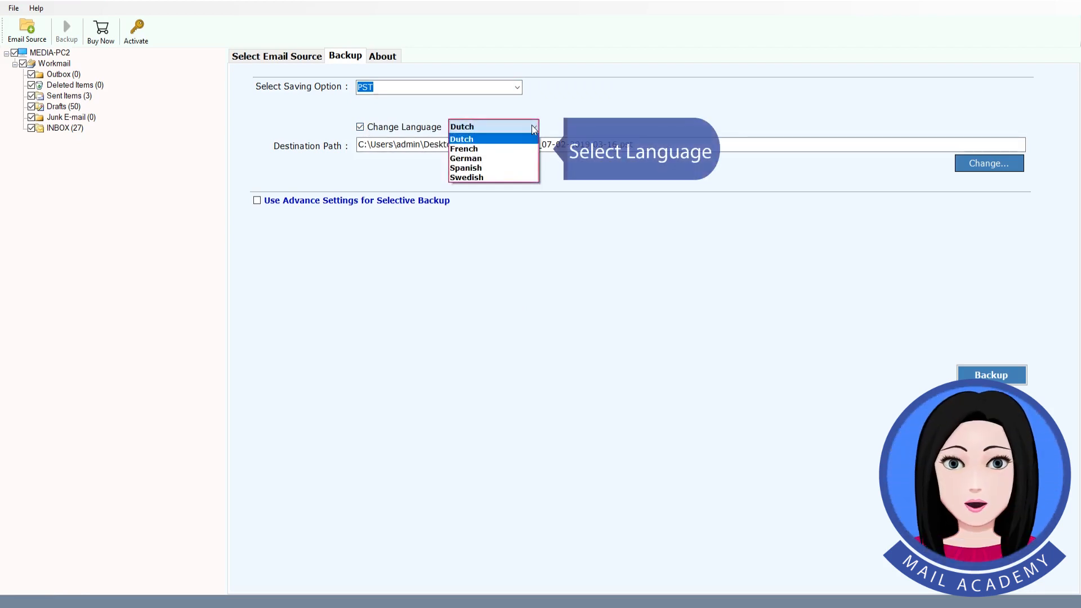
mouse_move(463, 149)
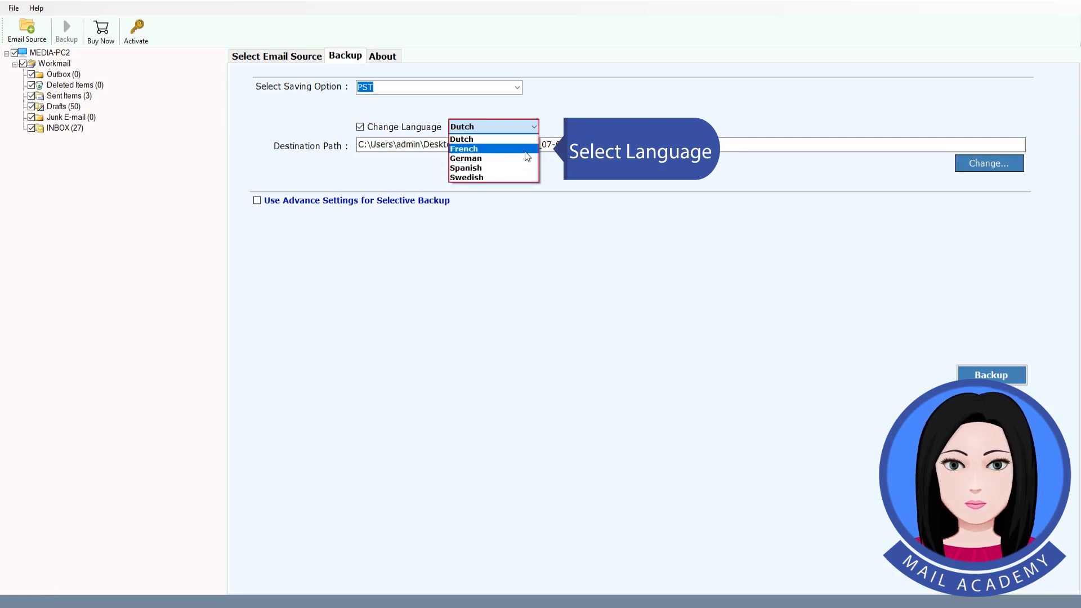
click(462, 139)
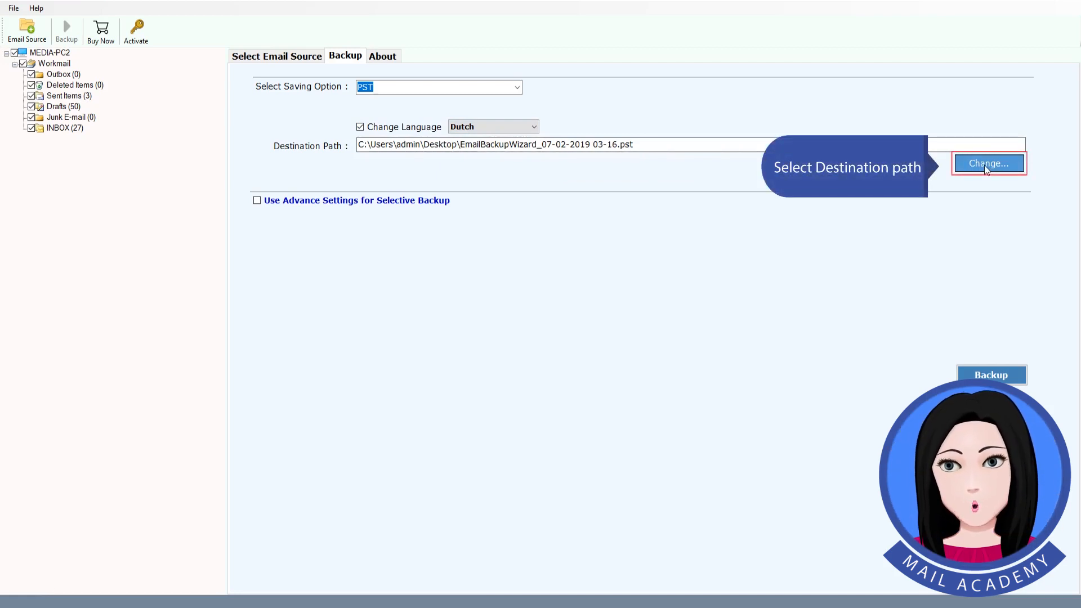
click(991, 374)
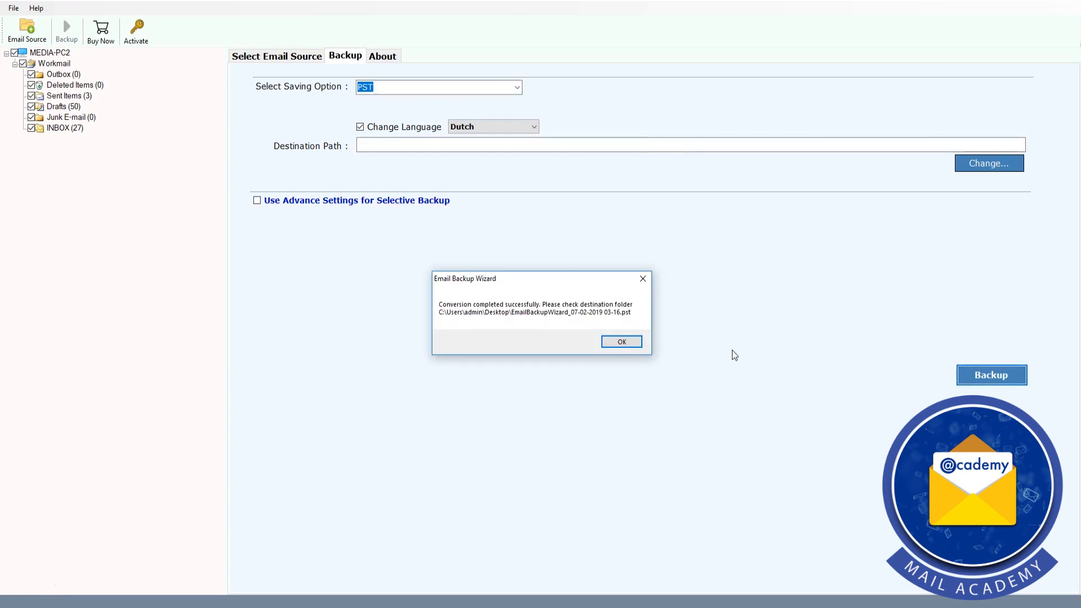
Step: Acknowledge the conversion-completed and trial notices and select the converted PST file in Explorer
click(622, 342)
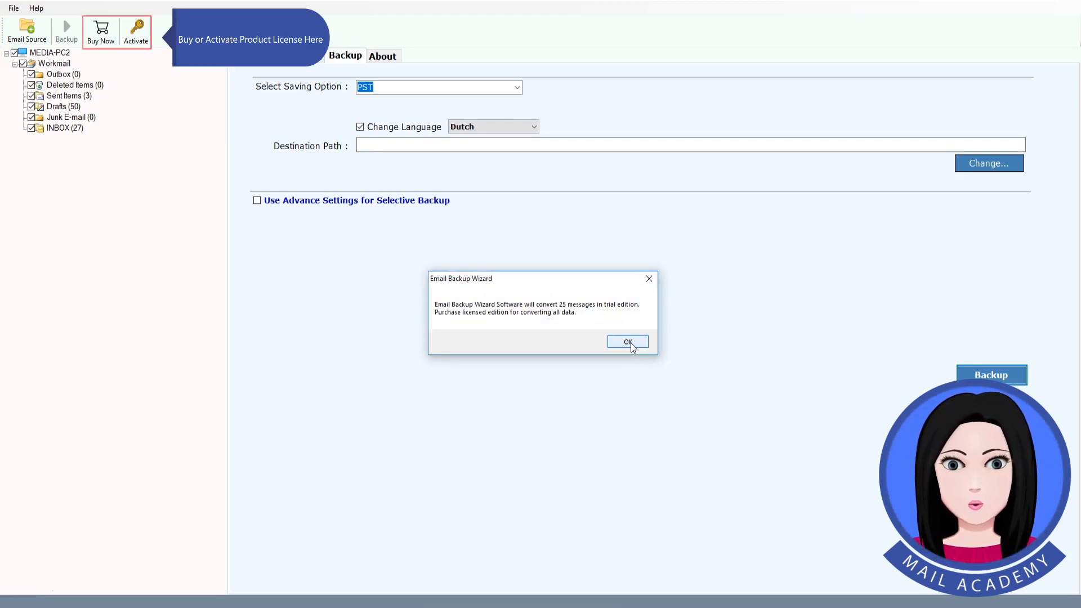
click(627, 343)
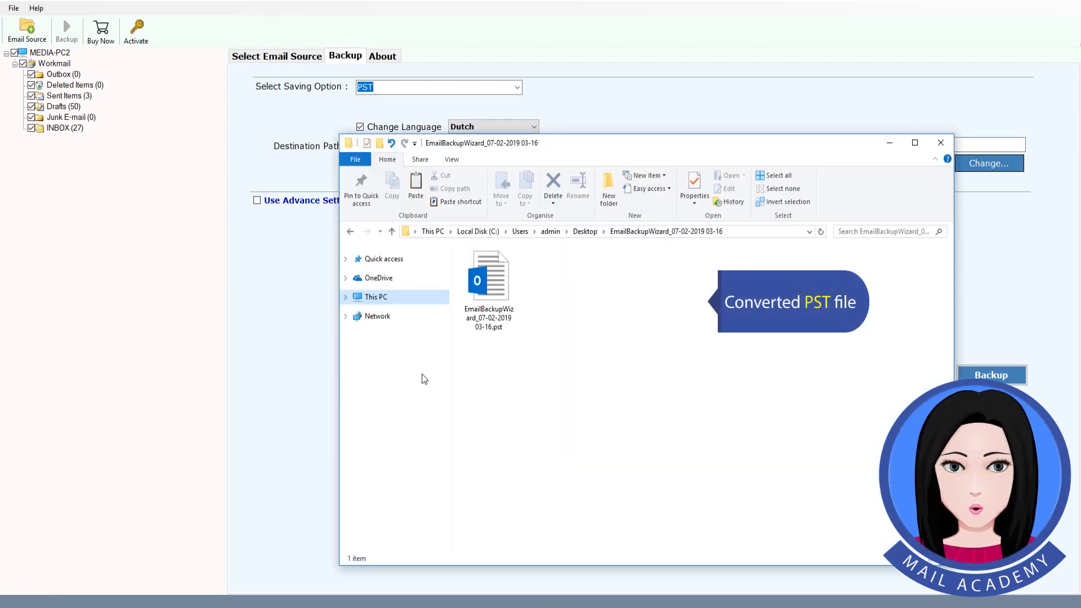
click(487, 283)
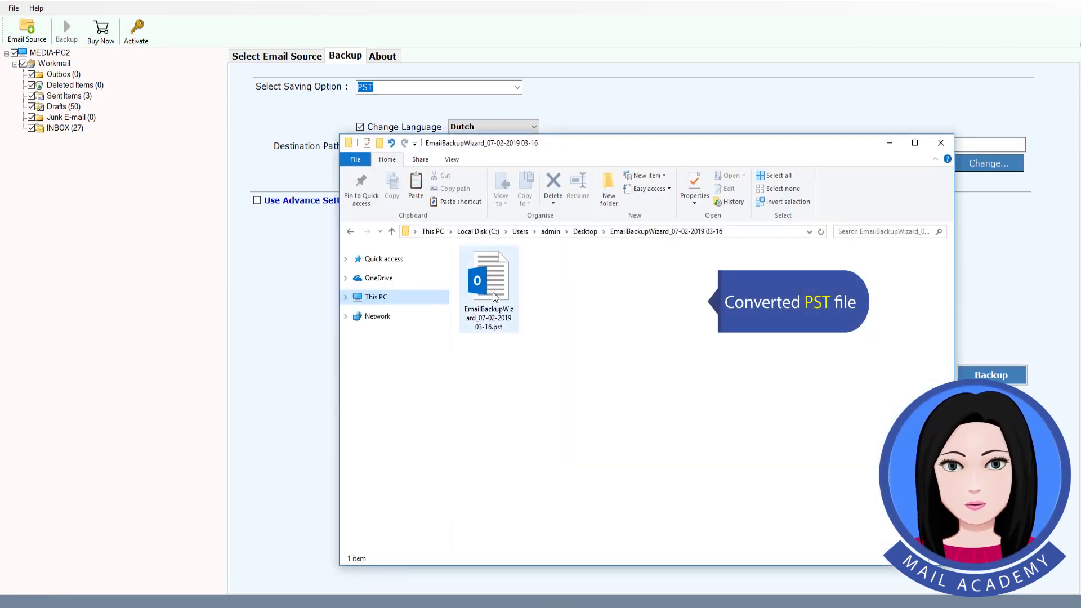
click(488, 281)
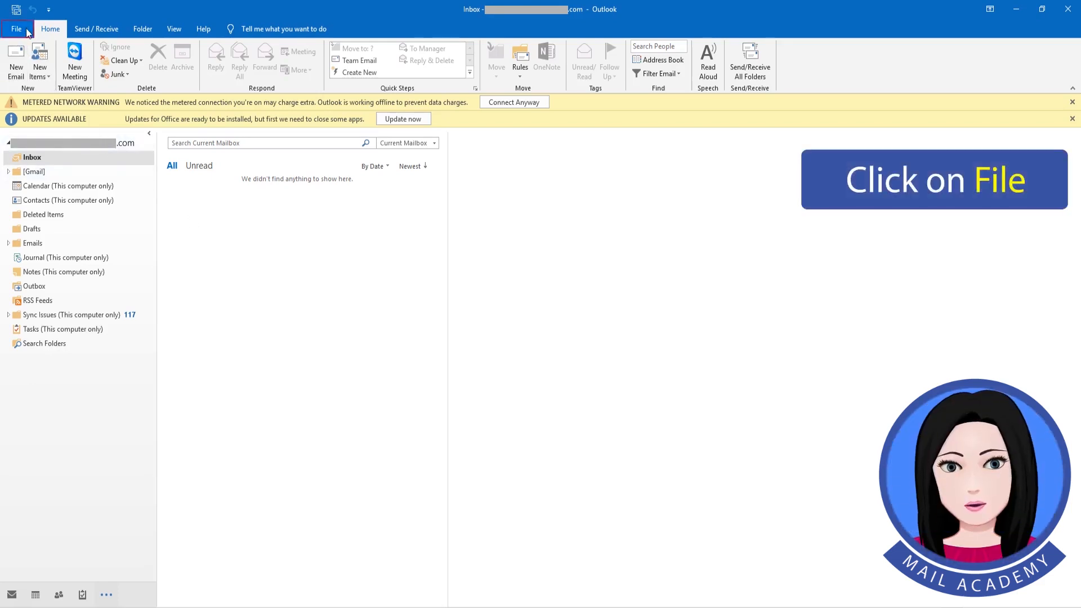
Step: Open the PST backup file in Outlook via Open Outlook Data File
click(16, 28)
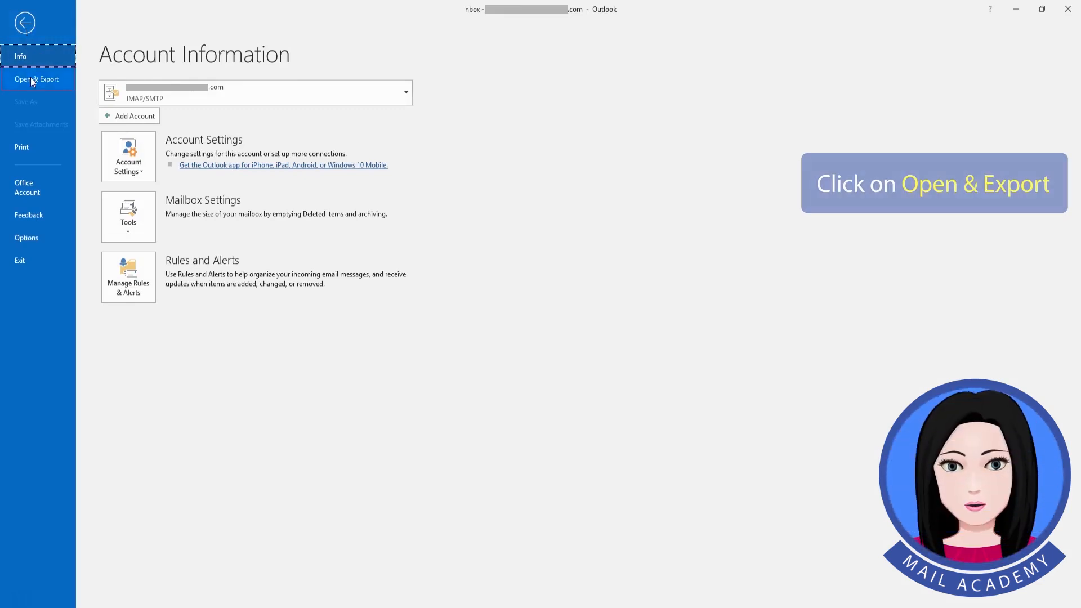
click(36, 79)
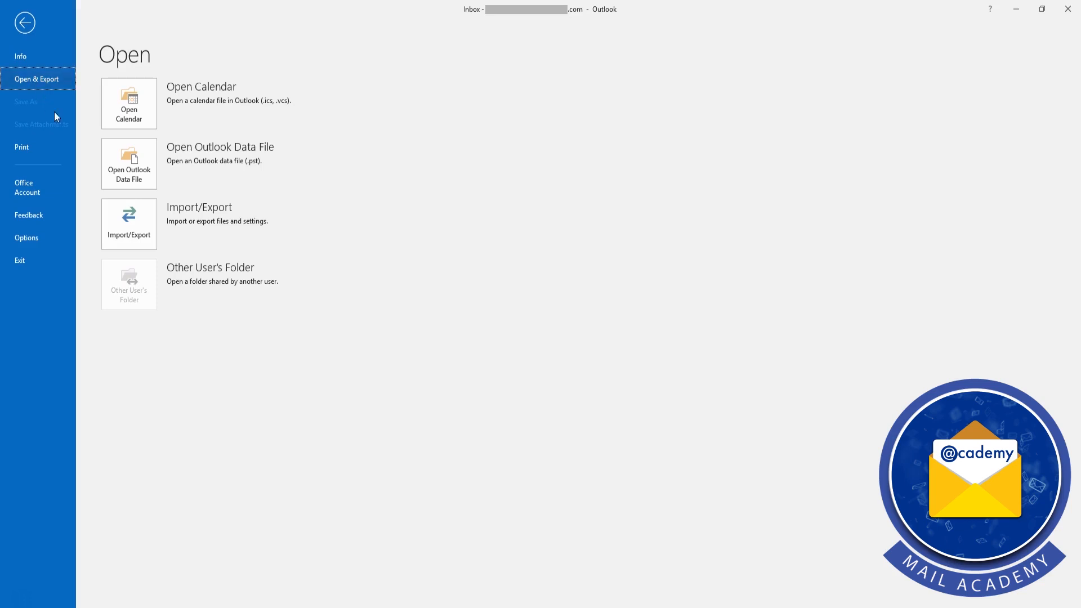
click(128, 164)
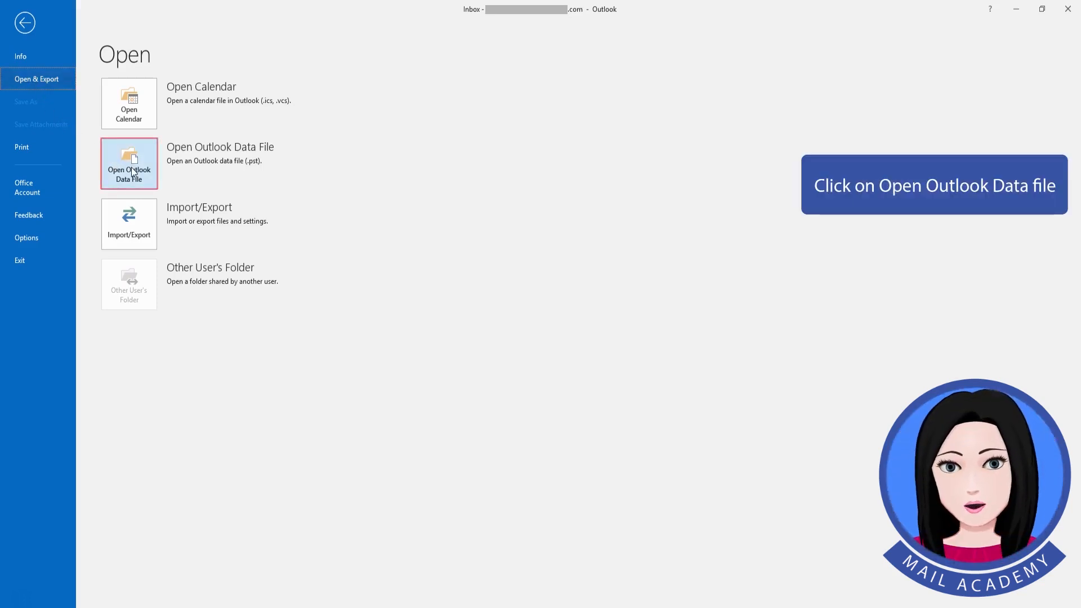
click(129, 163)
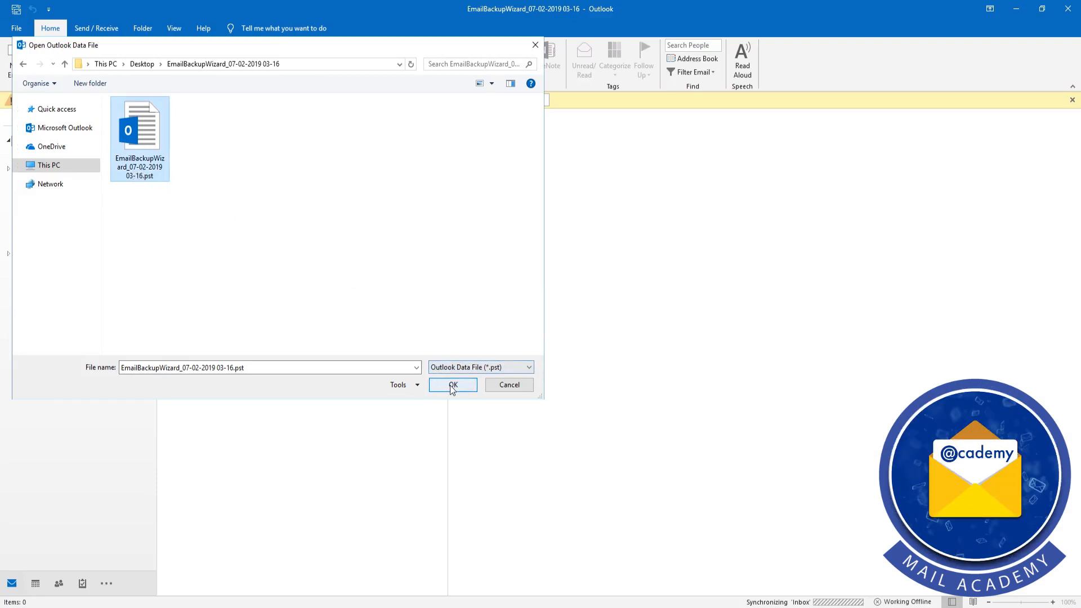
click(452, 386)
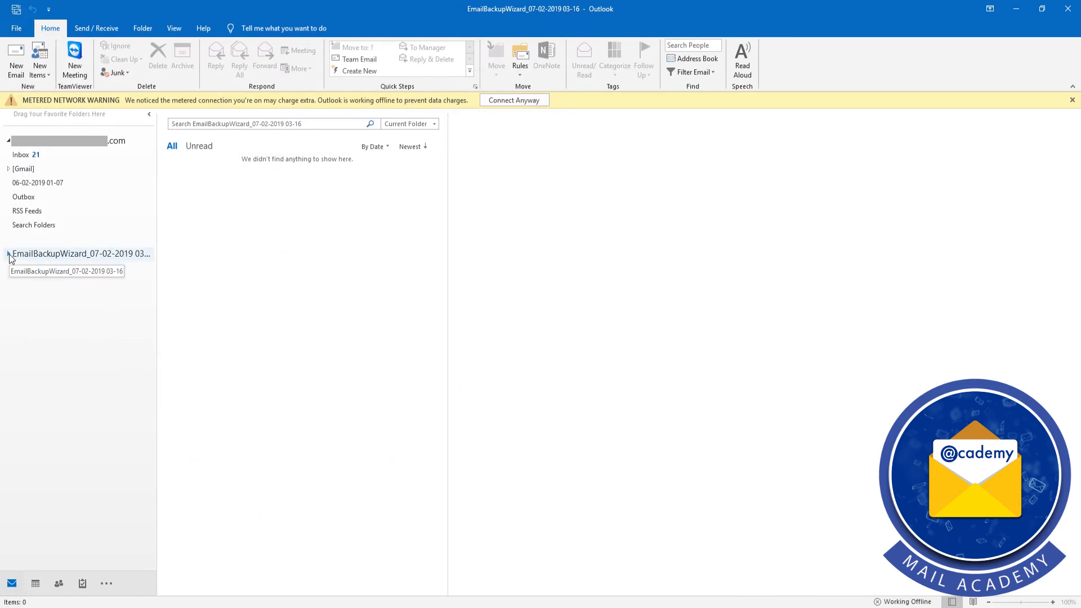
Step: Expand the backed-up mailbox's folder tree and show the emails in the Concepten folder
click(9, 257)
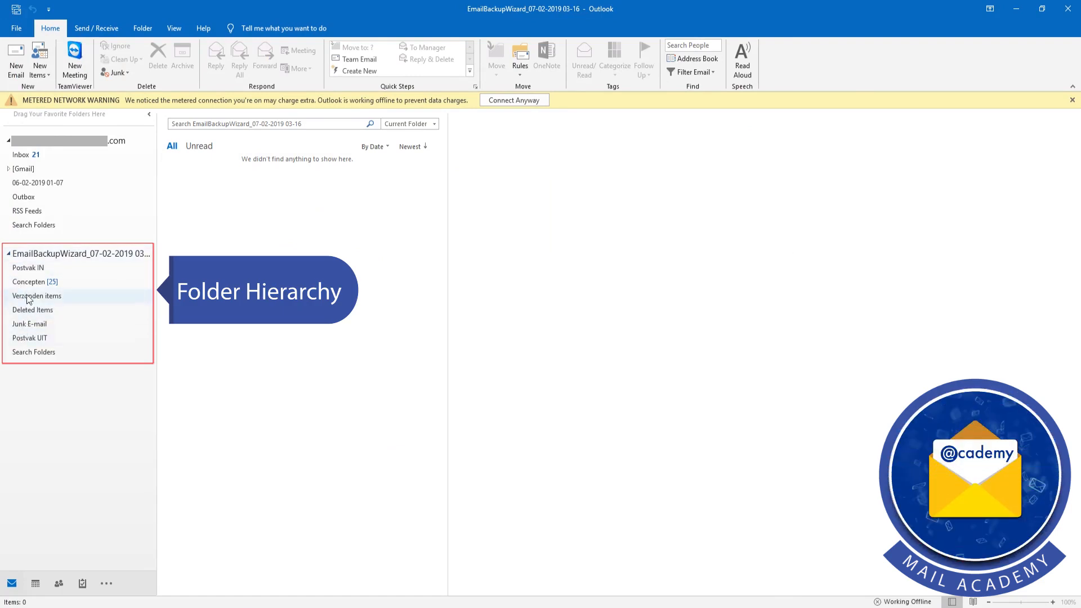
click(29, 281)
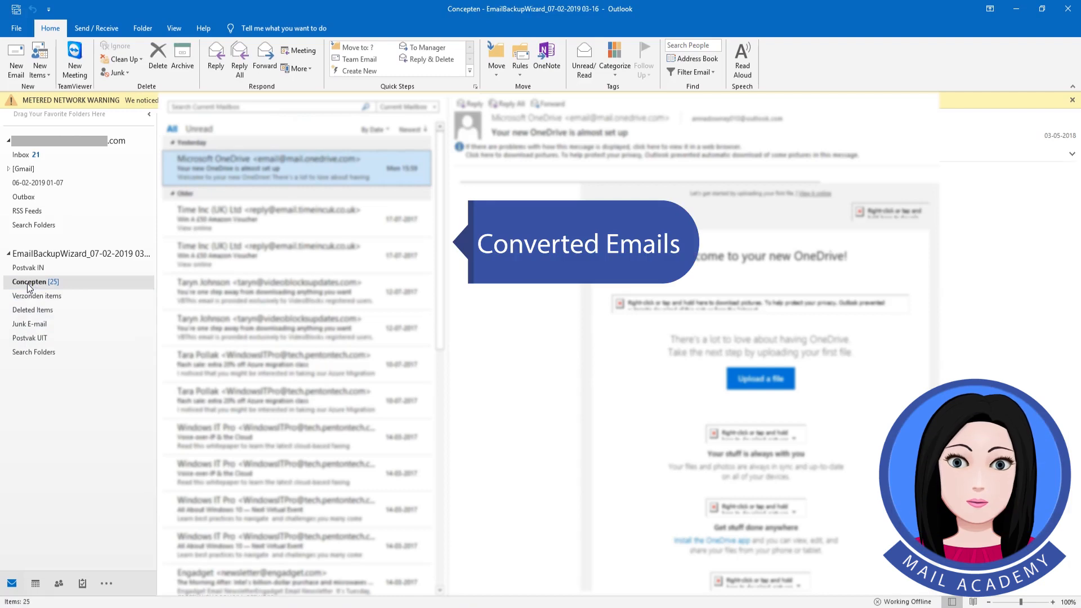